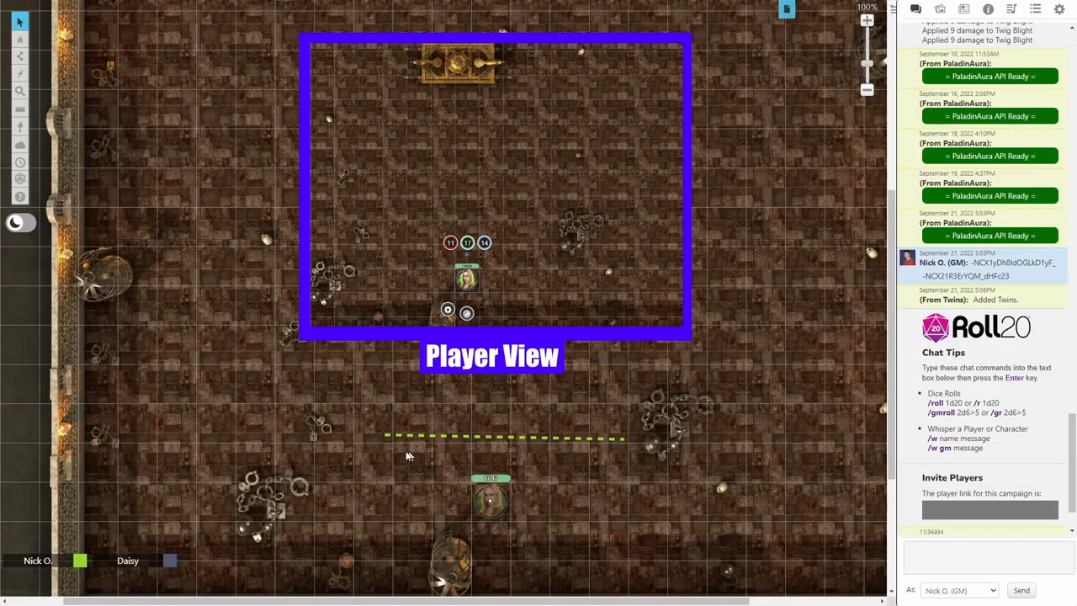
{"action": "mouse_move", "coordinate": [549, 451]}
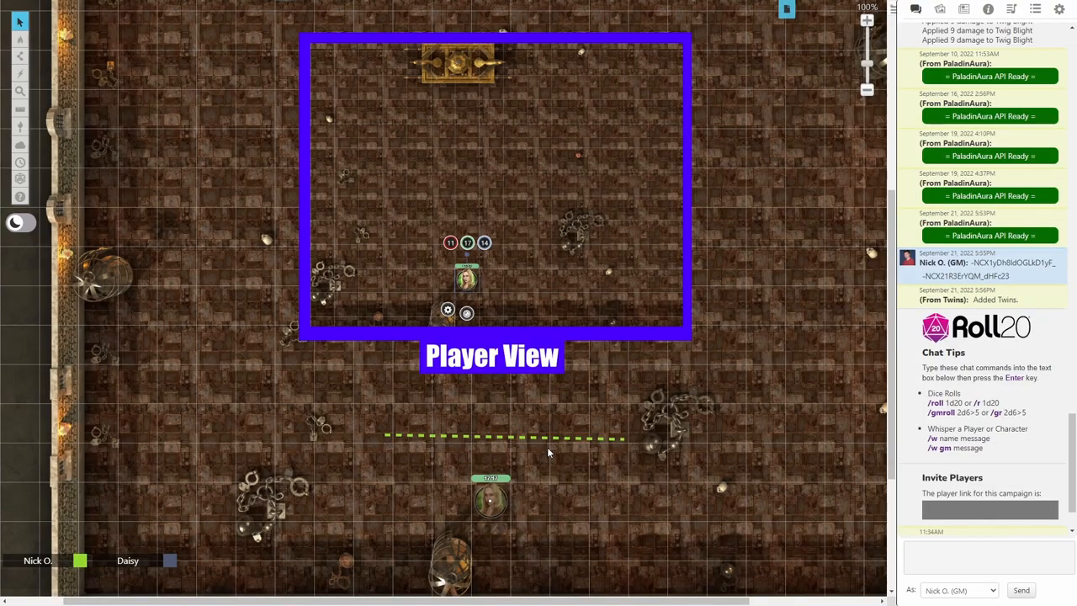
{"action": "mouse_move", "coordinate": [495, 307]}
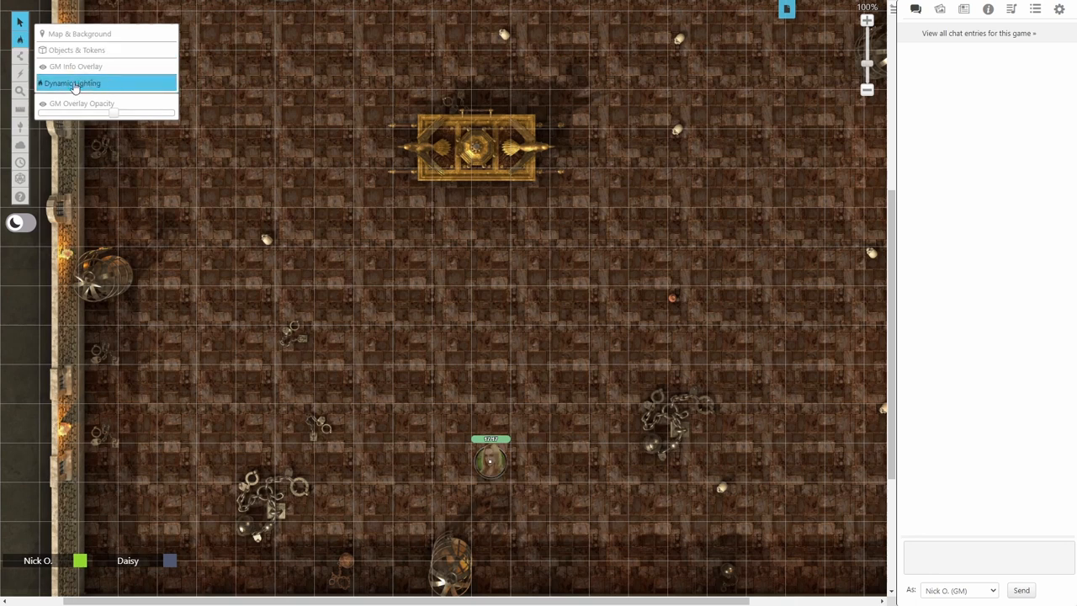
Choose the Dynamic Lighting layer with the Polygon/Line tool and a Transparent barrier type
{"action": "left_click", "coordinate": [20, 55]}
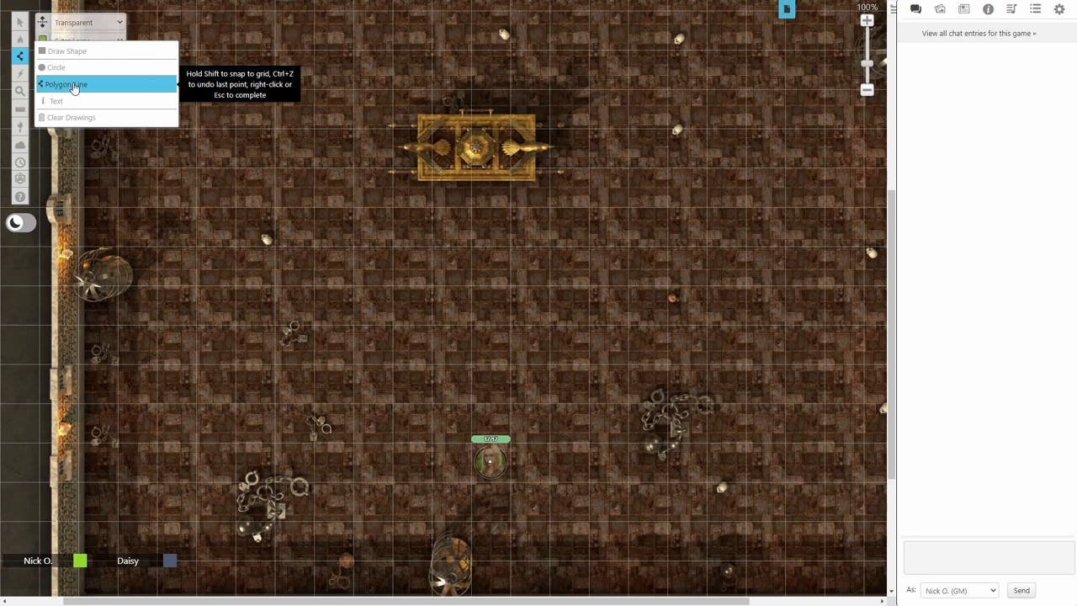
{"action": "left_click", "coordinate": [64, 84]}
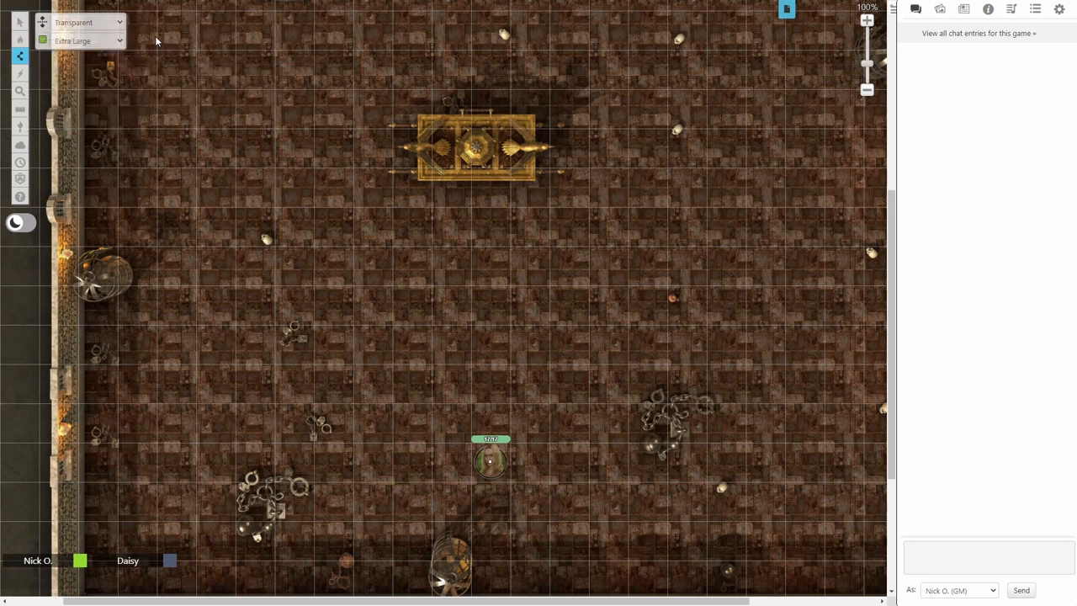
{"action": "left_click", "coordinate": [88, 22]}
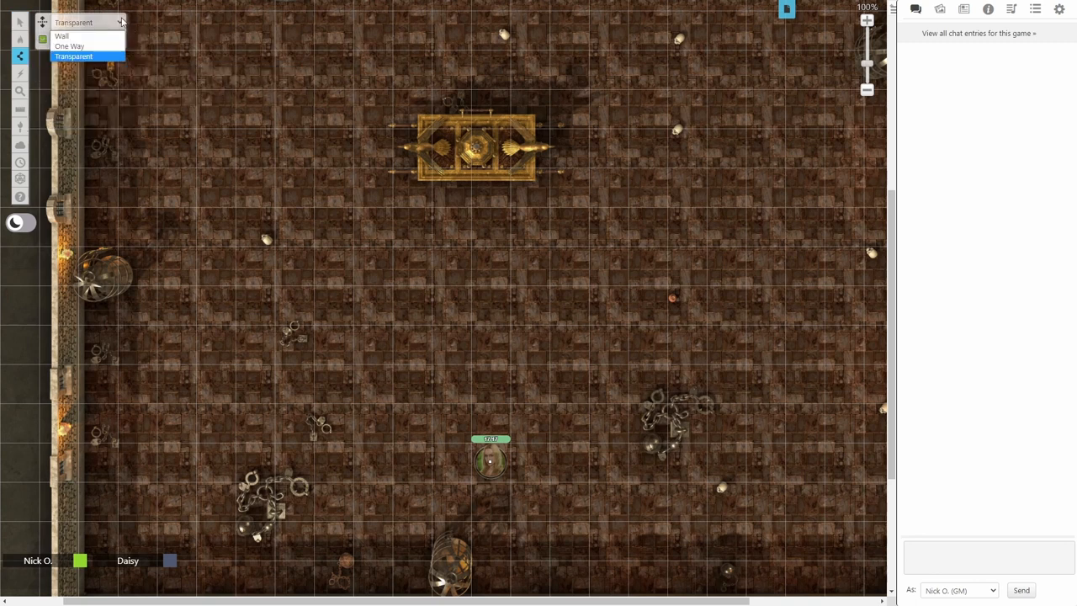
{"action": "left_click", "coordinate": [74, 57]}
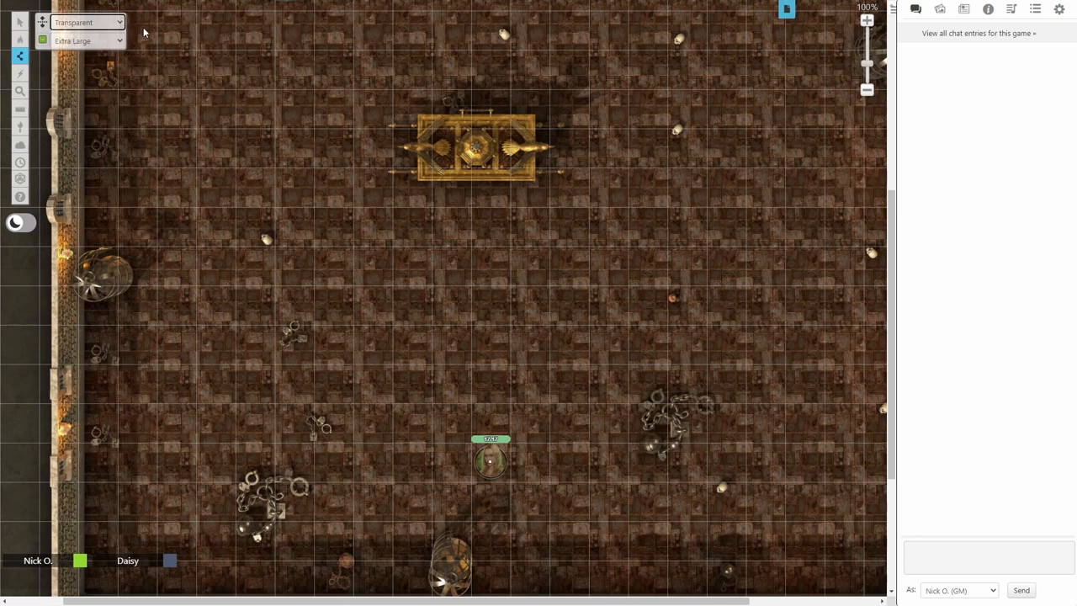
{"action": "mouse_move", "coordinate": [124, 44]}
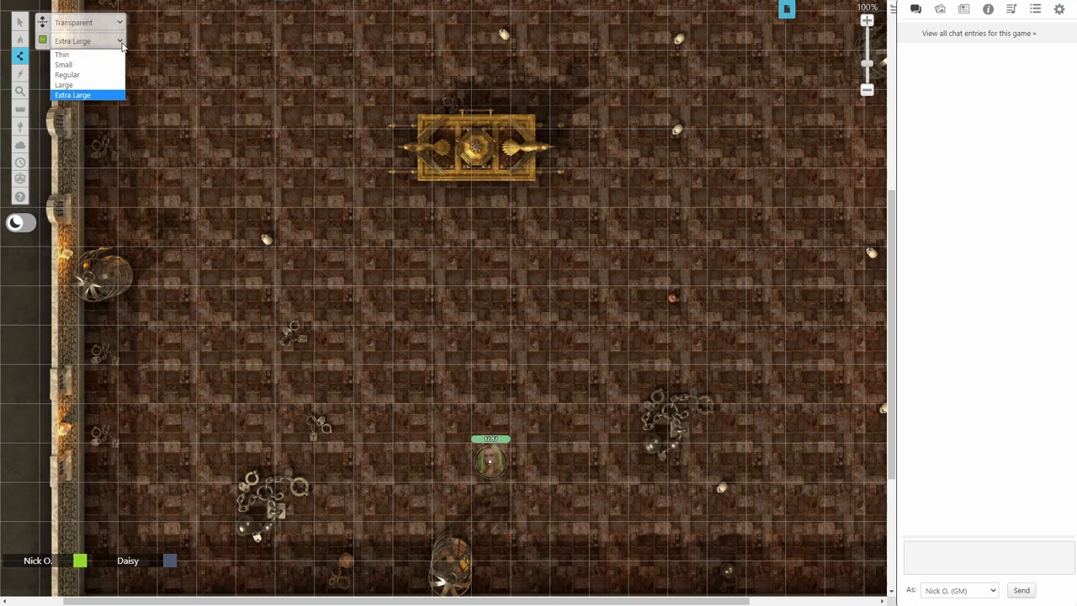
Set the barrier width to Extra Large and its colour to green
{"action": "left_click", "coordinate": [73, 94]}
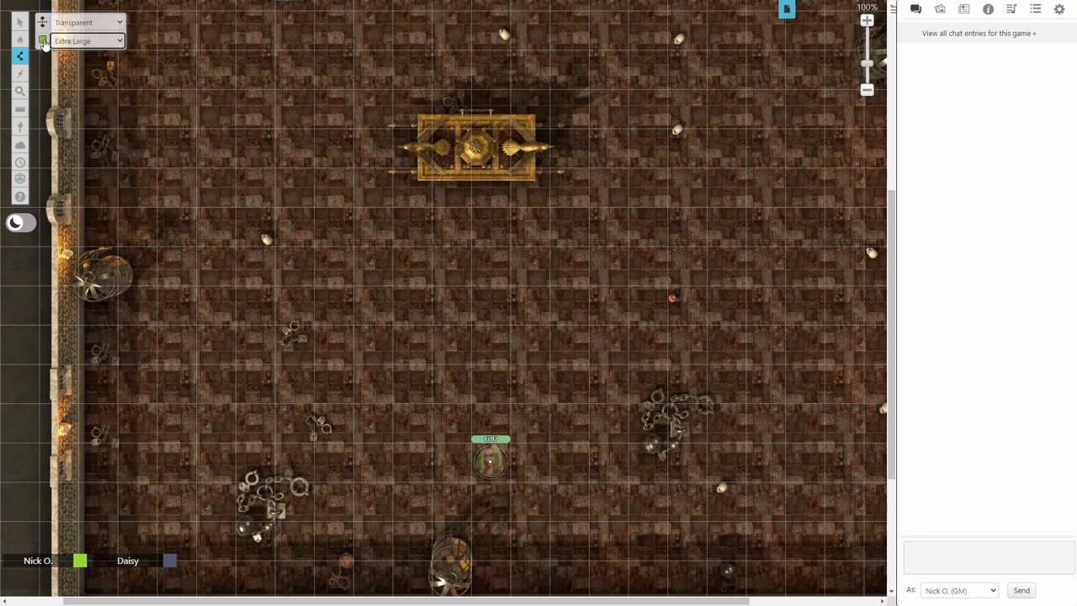
{"action": "left_click", "coordinate": [44, 40]}
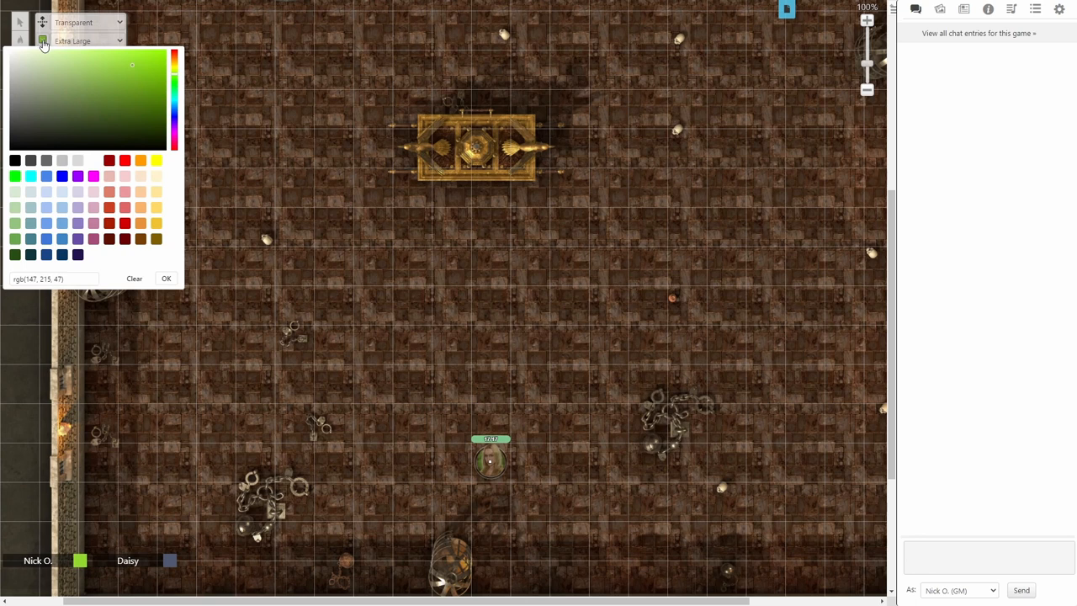
{"action": "left_click", "coordinate": [165, 279]}
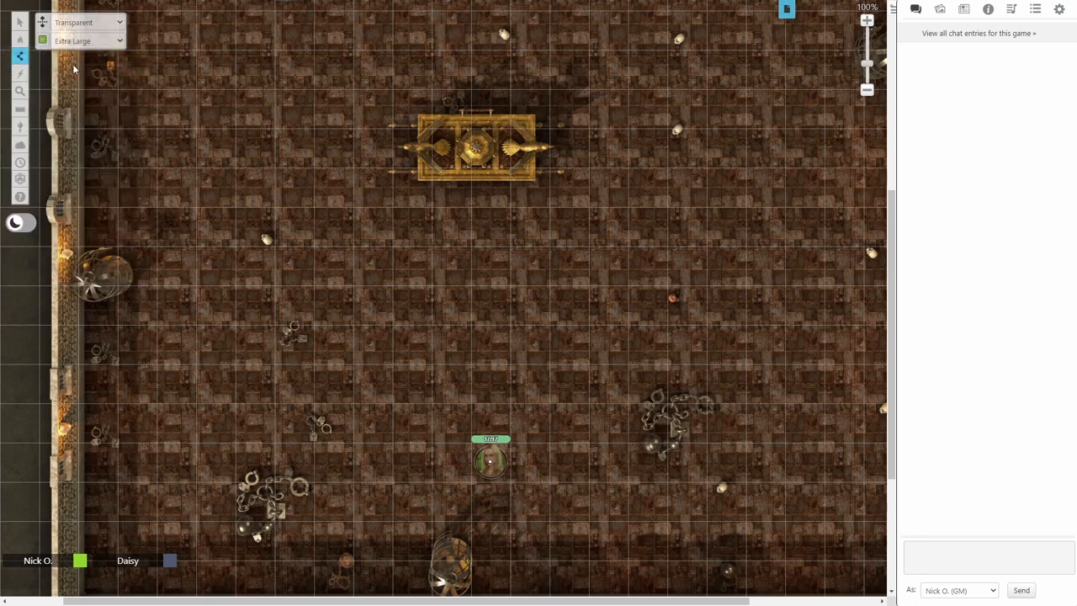
{"action": "mouse_move", "coordinate": [333, 306]}
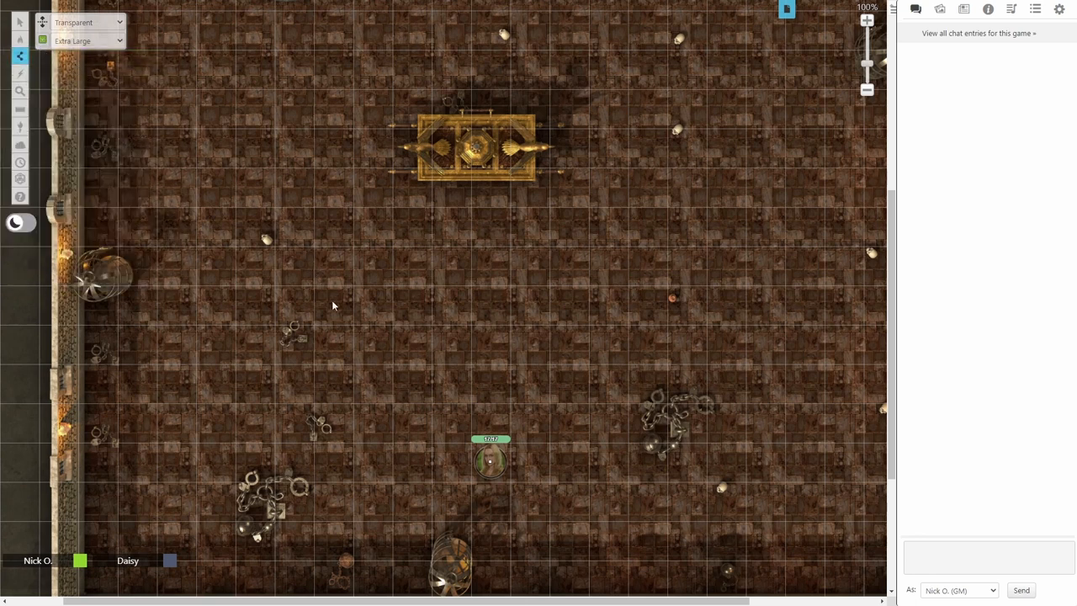
{"action": "mouse_move", "coordinate": [393, 406]}
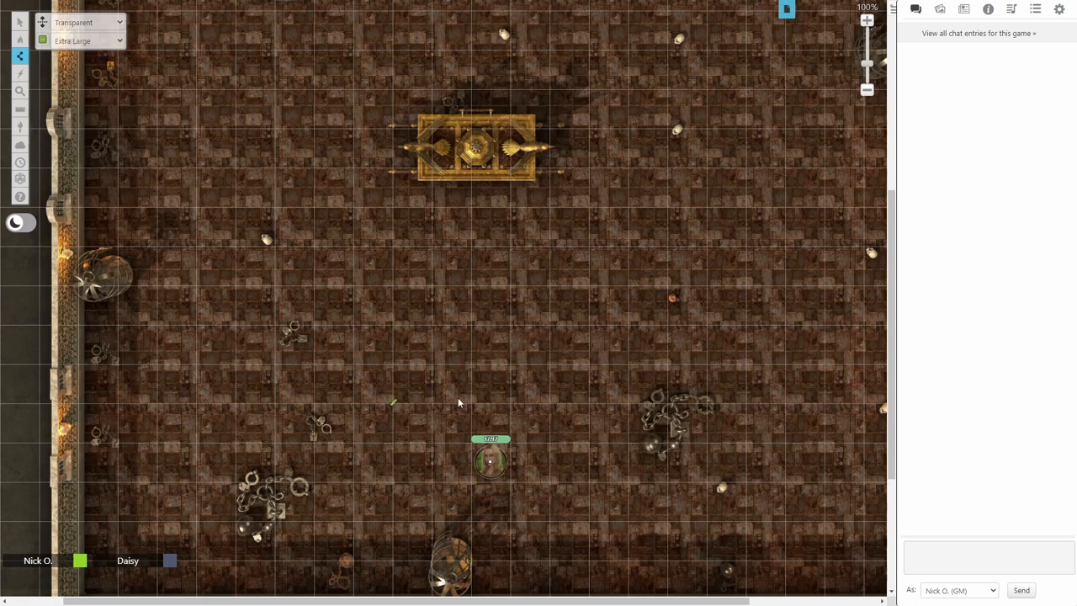
{"action": "mouse_move", "coordinate": [627, 407]}
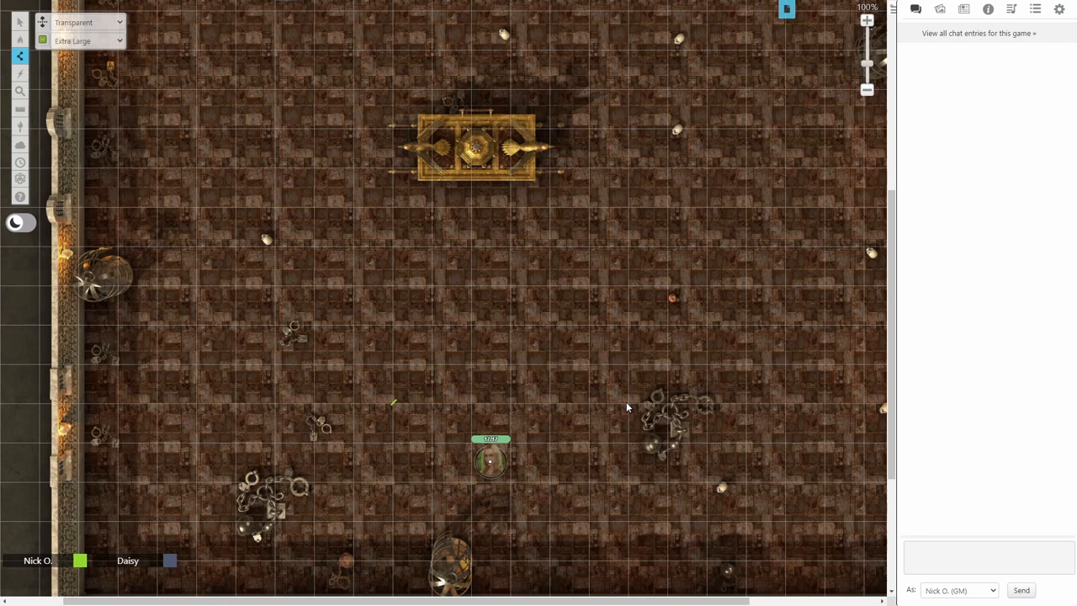
{"action": "left_click_drag", "start_coordinate": [392, 402], "coordinate": [629, 406]}
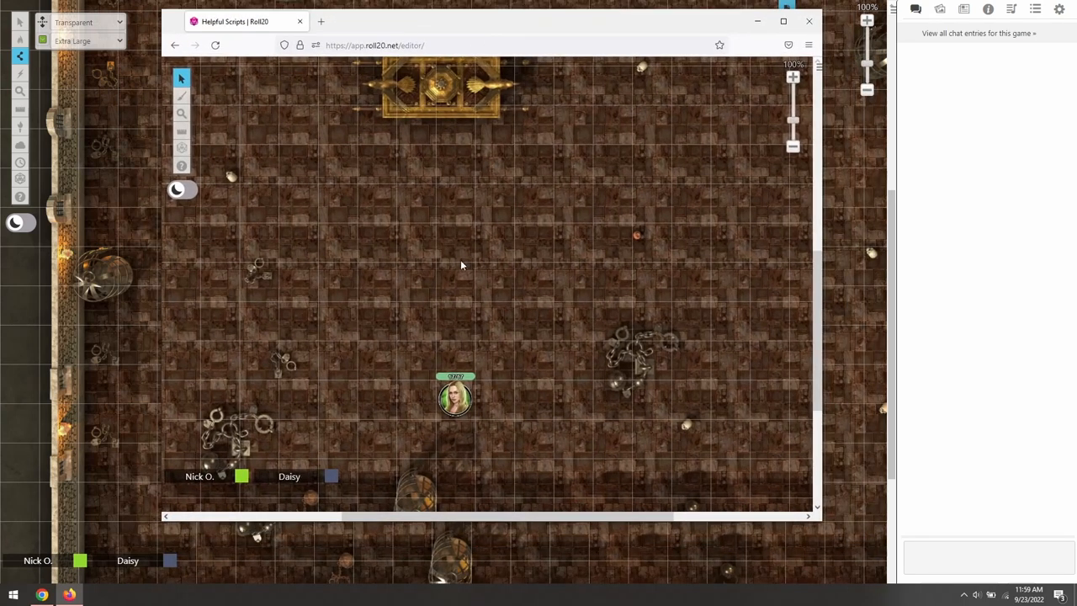
{"action": "mouse_move", "coordinate": [491, 318]}
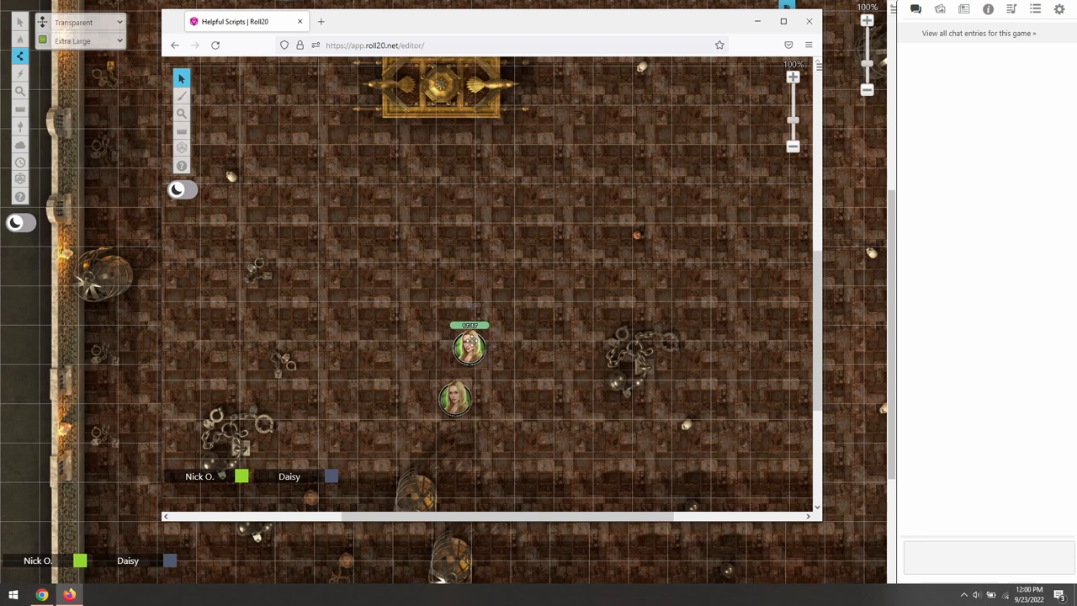
Drag the character token around the room to confirm it moves past the barrier
{"action": "left_click_drag", "start_coordinate": [467, 347], "coordinate": [397, 293]}
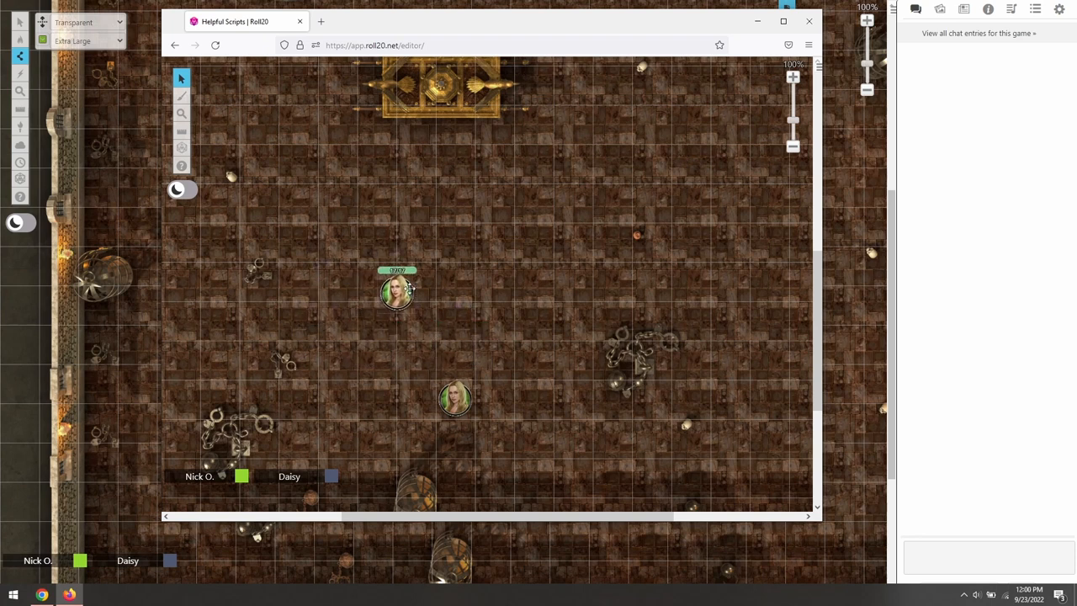
{"action": "left_click_drag", "start_coordinate": [395, 290], "coordinate": [438, 303]}
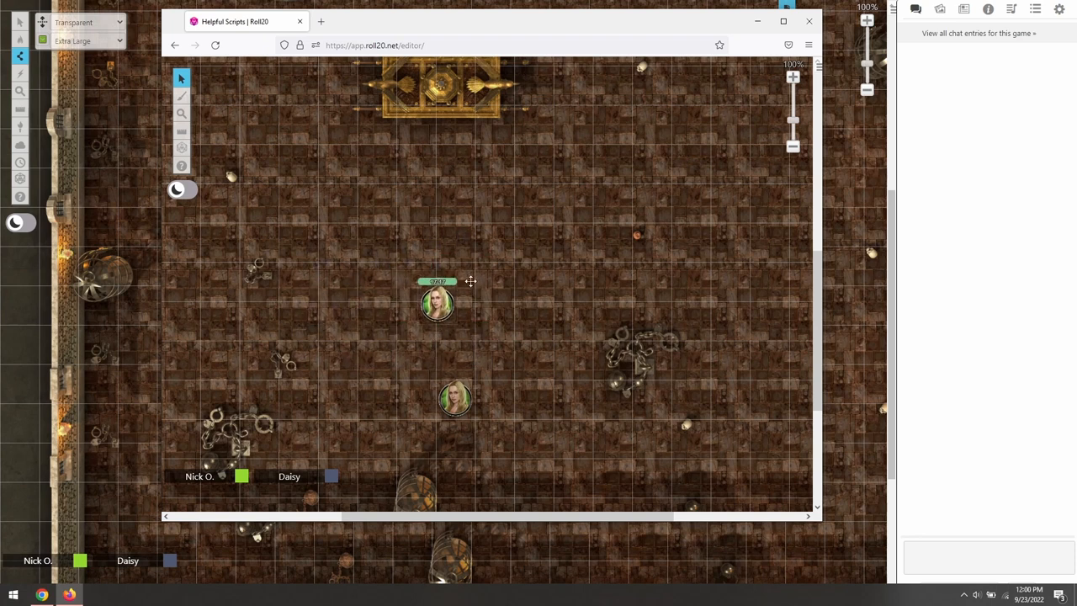
{"action": "left_click_drag", "start_coordinate": [438, 303], "coordinate": [487, 328]}
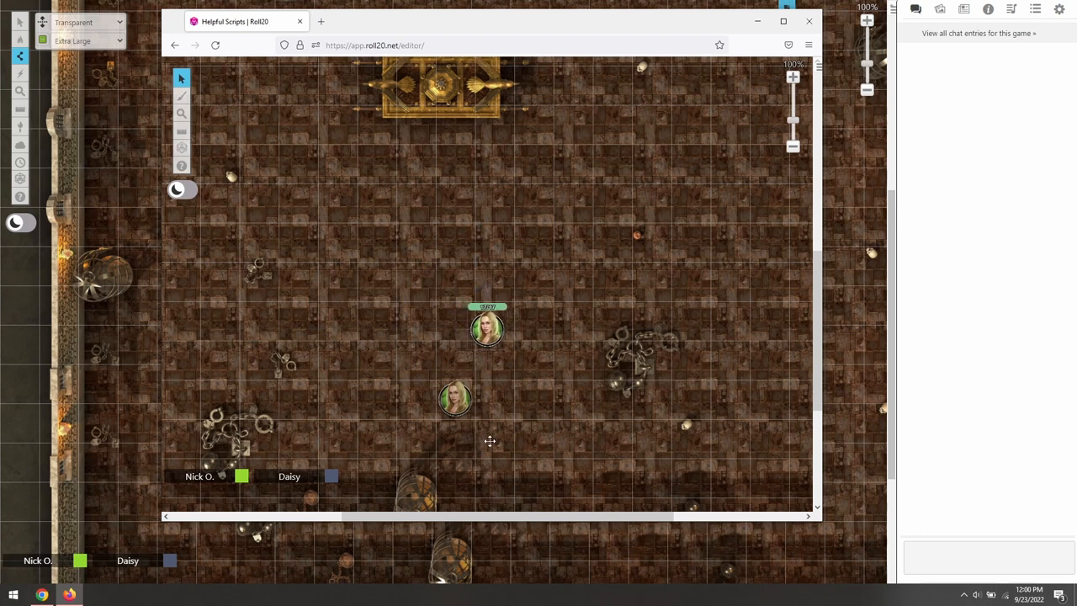
{"action": "left_click_drag", "start_coordinate": [486, 329], "coordinate": [454, 400]}
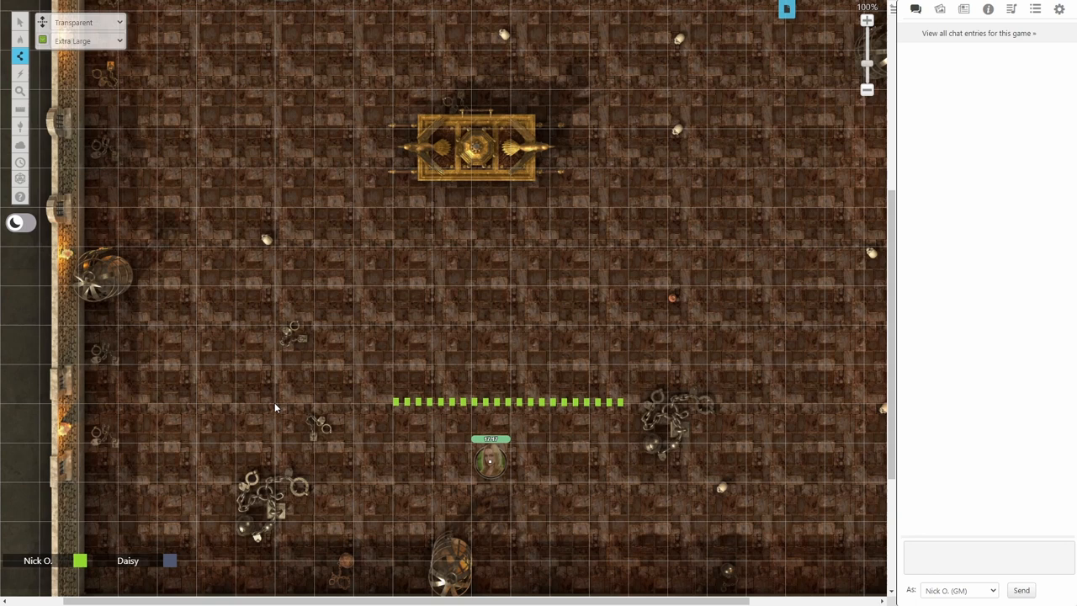
{"action": "mouse_move", "coordinate": [278, 172]}
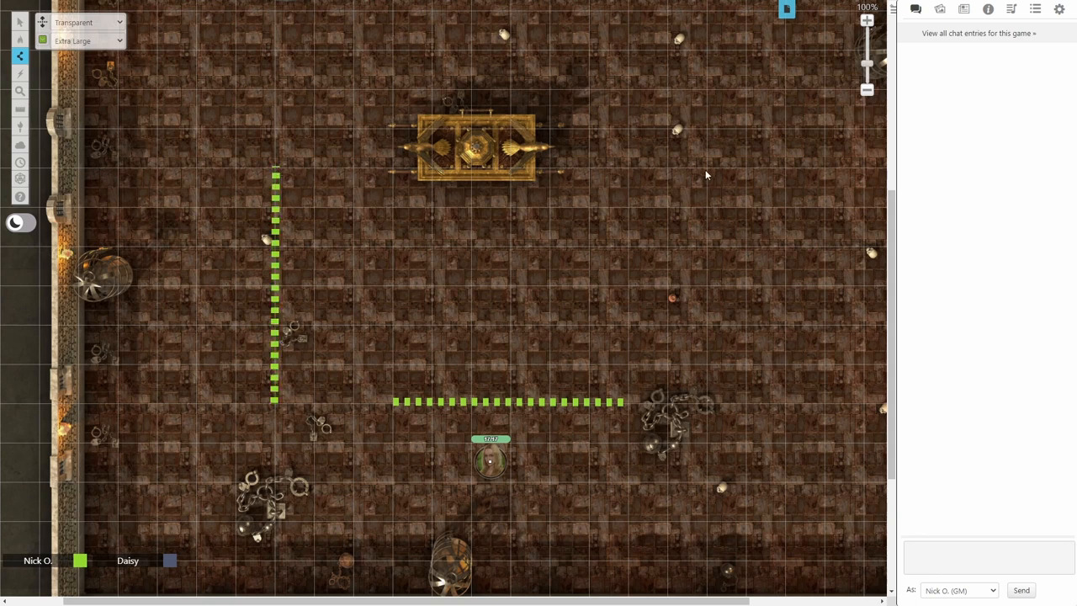
Draw a vertical green barrier down the right side of the room
{"action": "left_click_drag", "start_coordinate": [707, 169], "coordinate": [707, 404]}
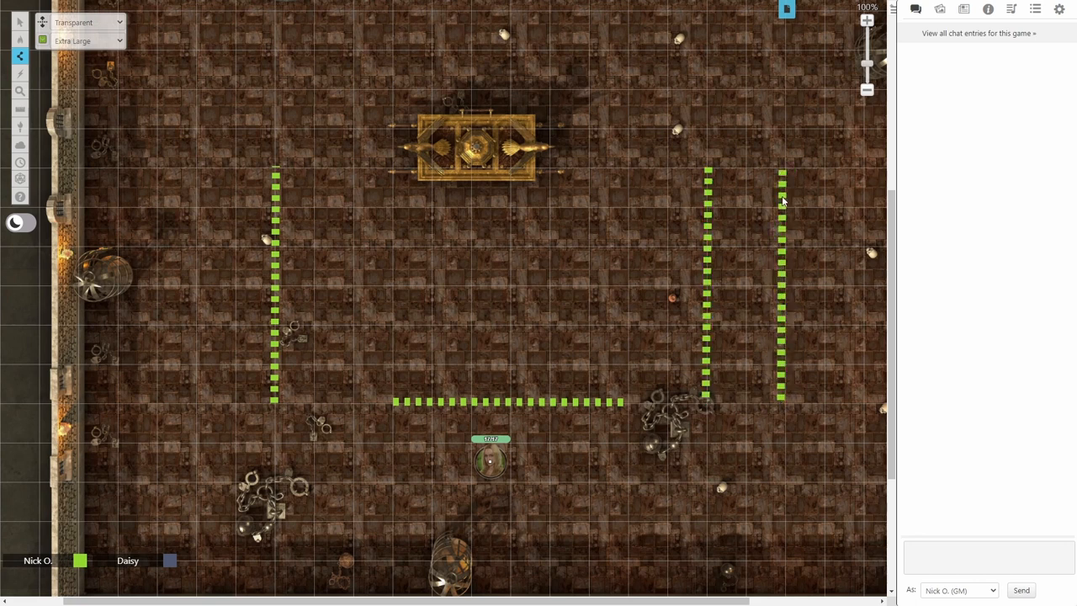
{"action": "mouse_move", "coordinate": [882, 409]}
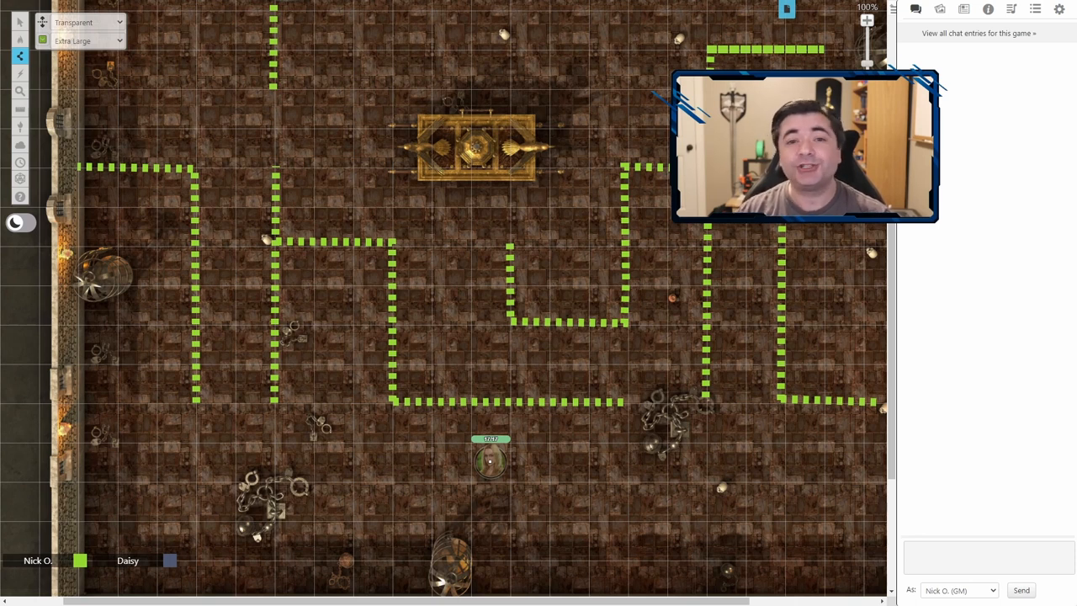
Show Keyboard Shortcuts, switch to Select/Move and ungroup the bottom horizontal barrier
{"action": "left_click", "coordinate": [1059, 10]}
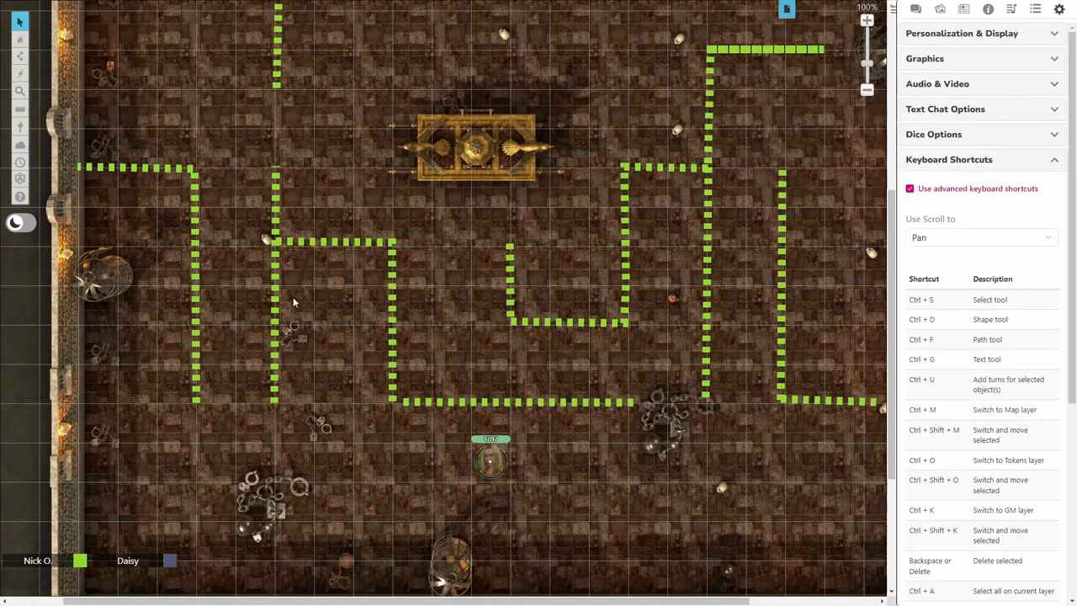
{"action": "left_click", "coordinate": [20, 20]}
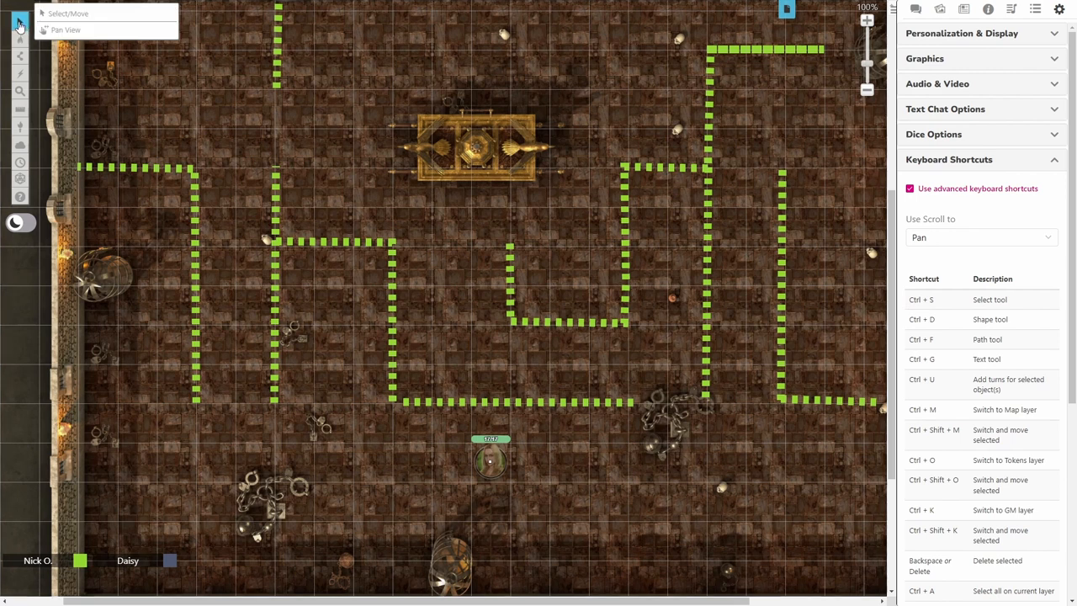
{"action": "left_click", "coordinate": [475, 404]}
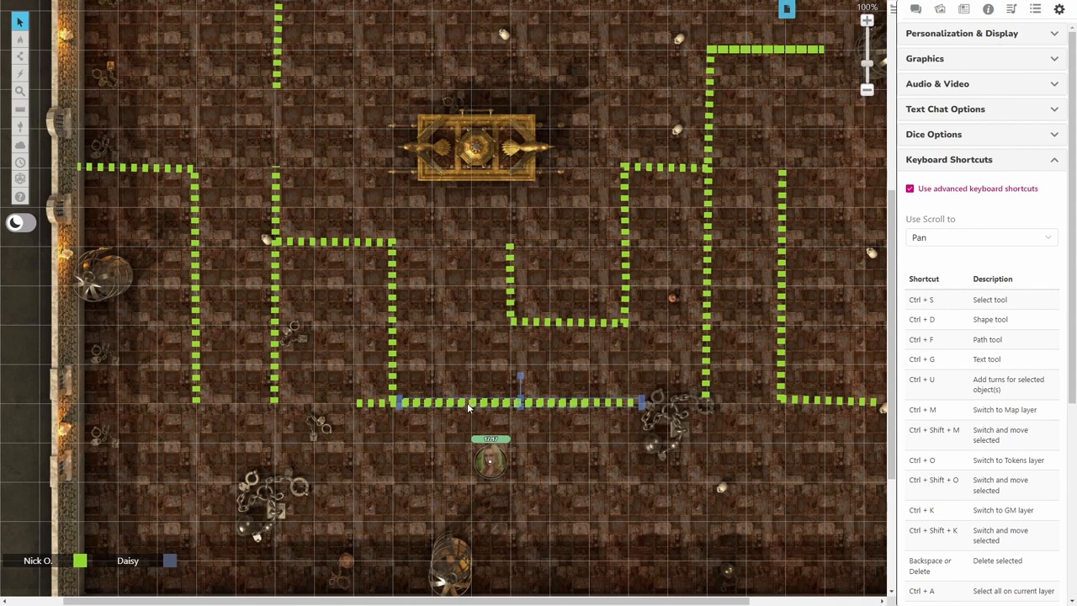
{"action": "mouse_move", "coordinate": [471, 404]}
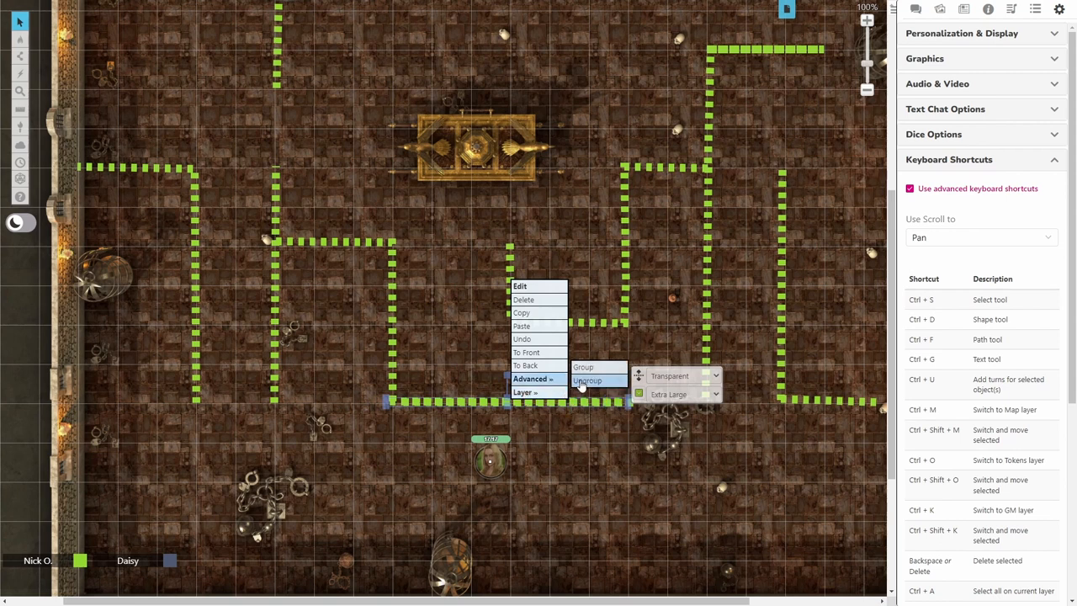
{"action": "left_click", "coordinate": [586, 380]}
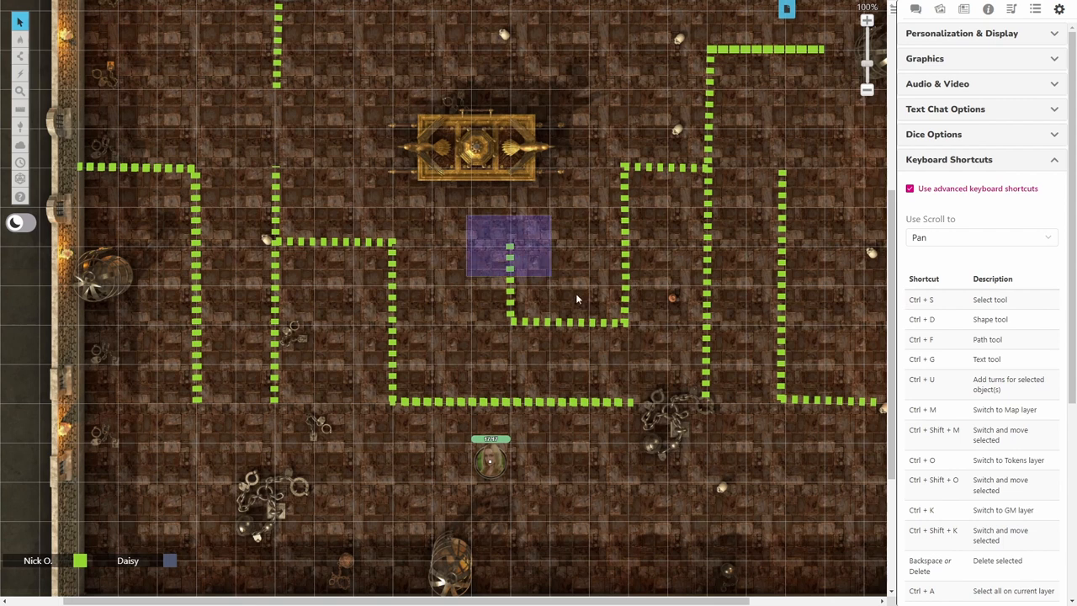
Duplicate an inner maze barrier piece, position it and send it to the Map Layer
{"action": "left_click", "coordinate": [509, 246]}
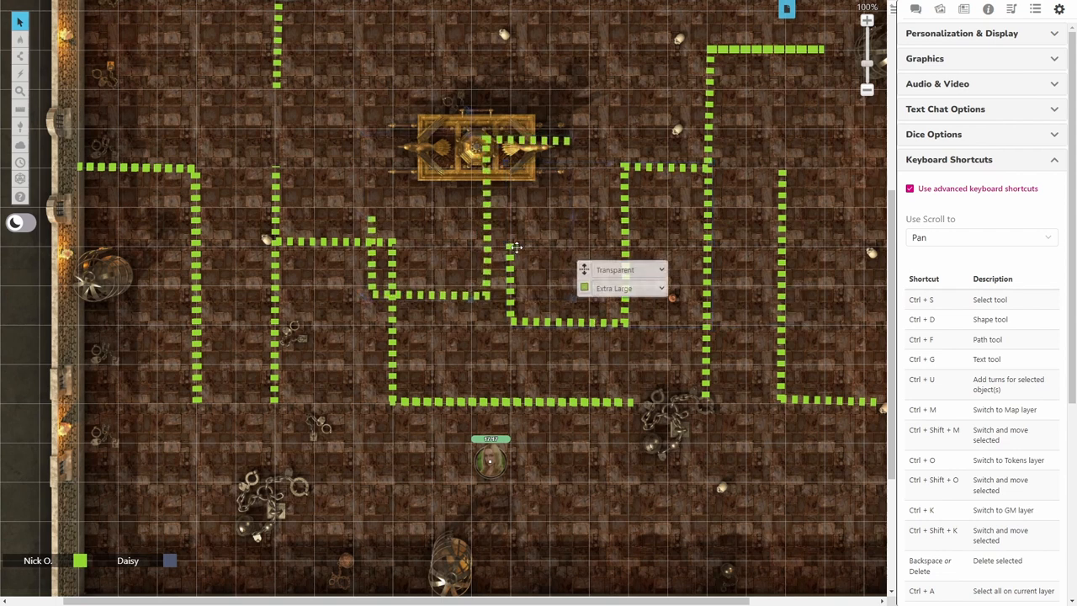
{"action": "left_click_drag", "start_coordinate": [513, 247], "coordinate": [623, 261]}
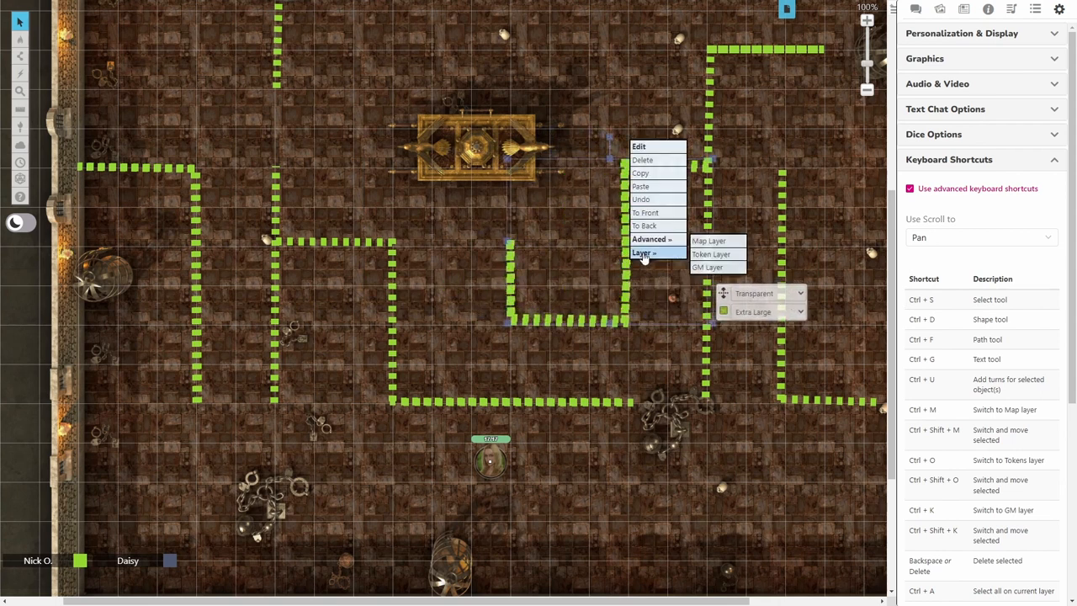
{"action": "left_click", "coordinate": [700, 244]}
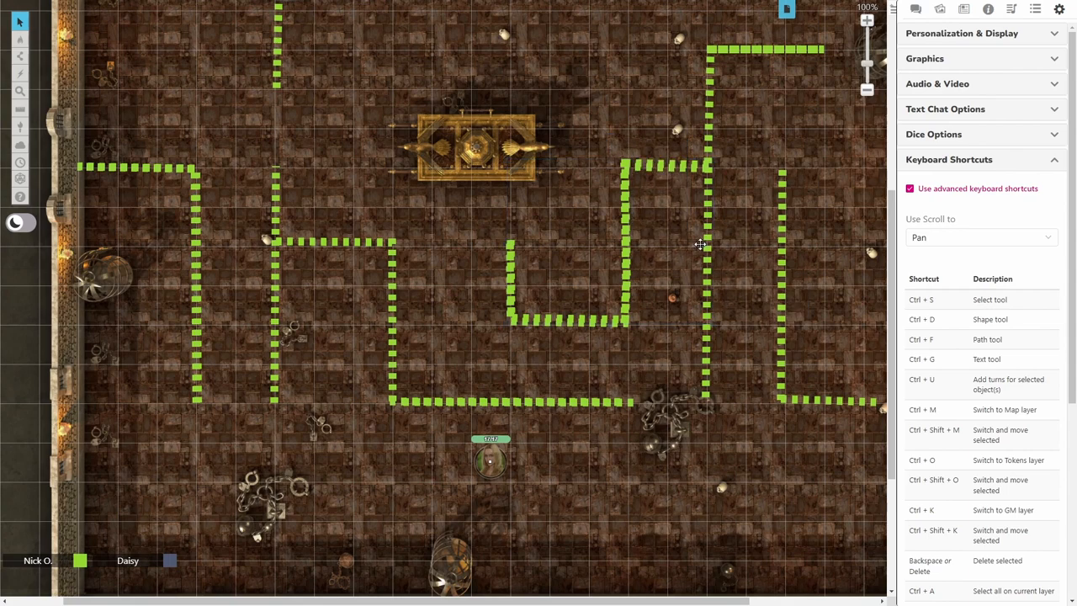